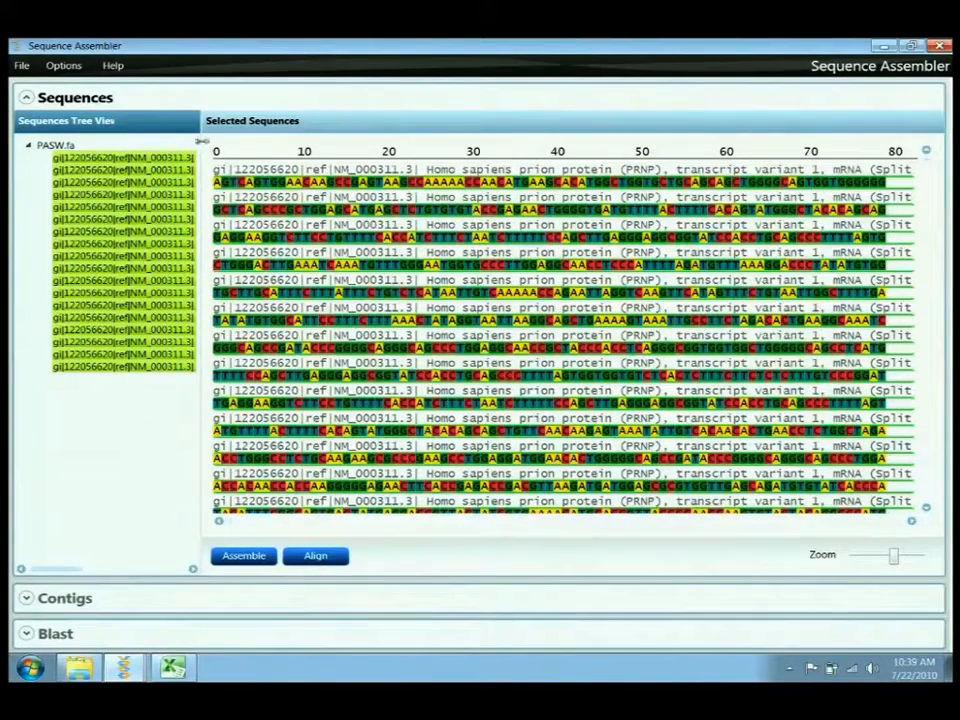
# - Widen the Sequences Tree View so the PRNP sequence names are readable
pyautogui.moveTo(200, 140); pyautogui.dragTo(310, 140)
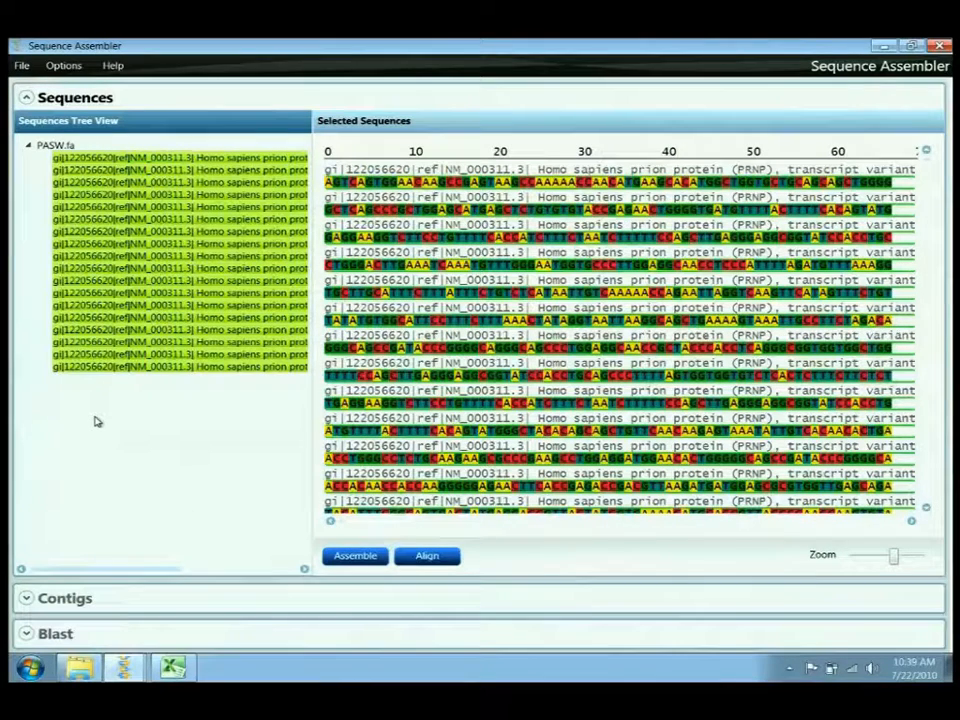
pyautogui.moveTo(104, 422)
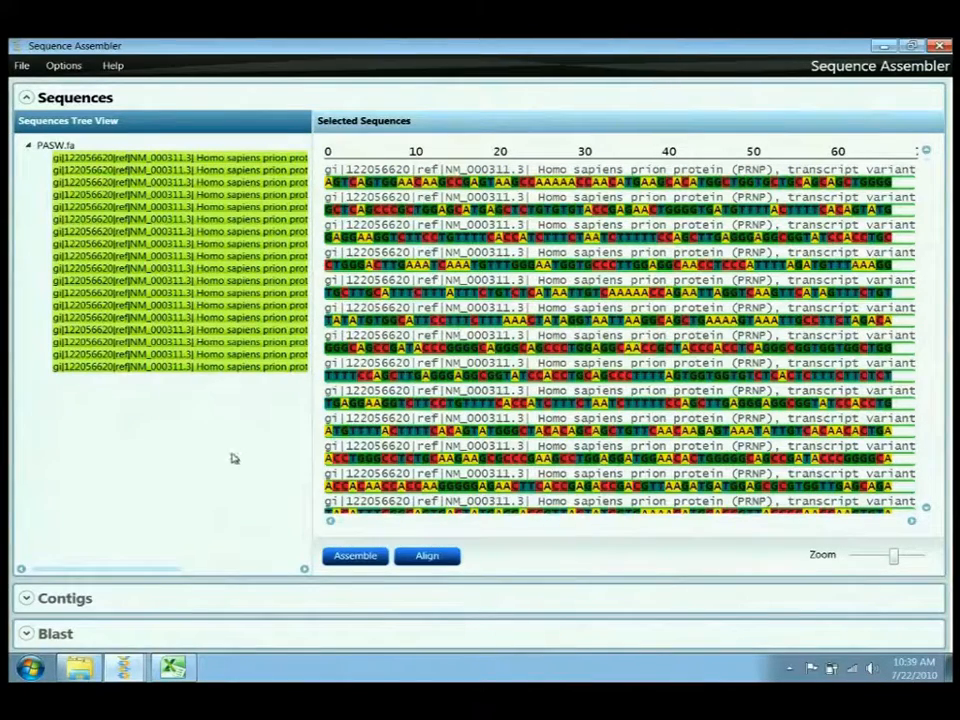
# - Run an assembly of the PRNP sequences using the PaDeNA assembler
pyautogui.click(356, 556)
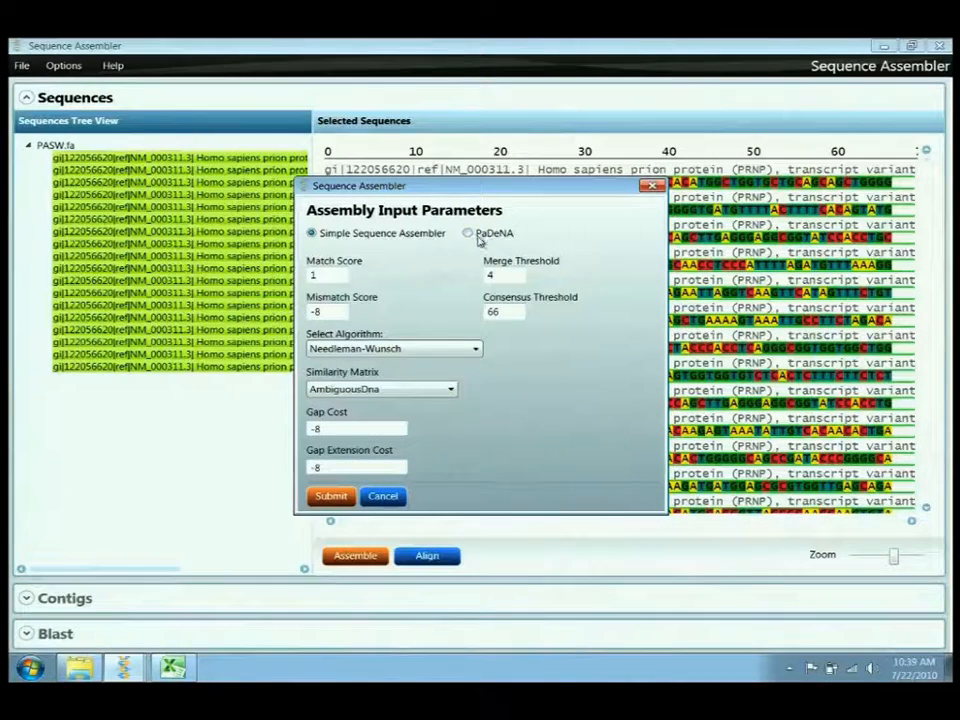
pyautogui.click(468, 232)
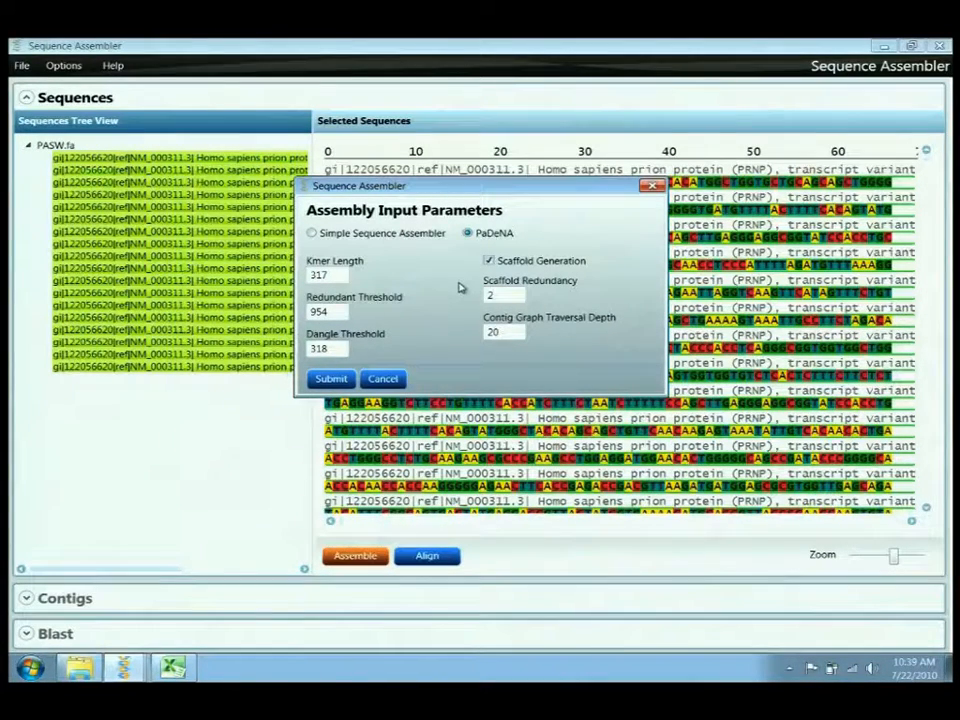
pyautogui.click(332, 380)
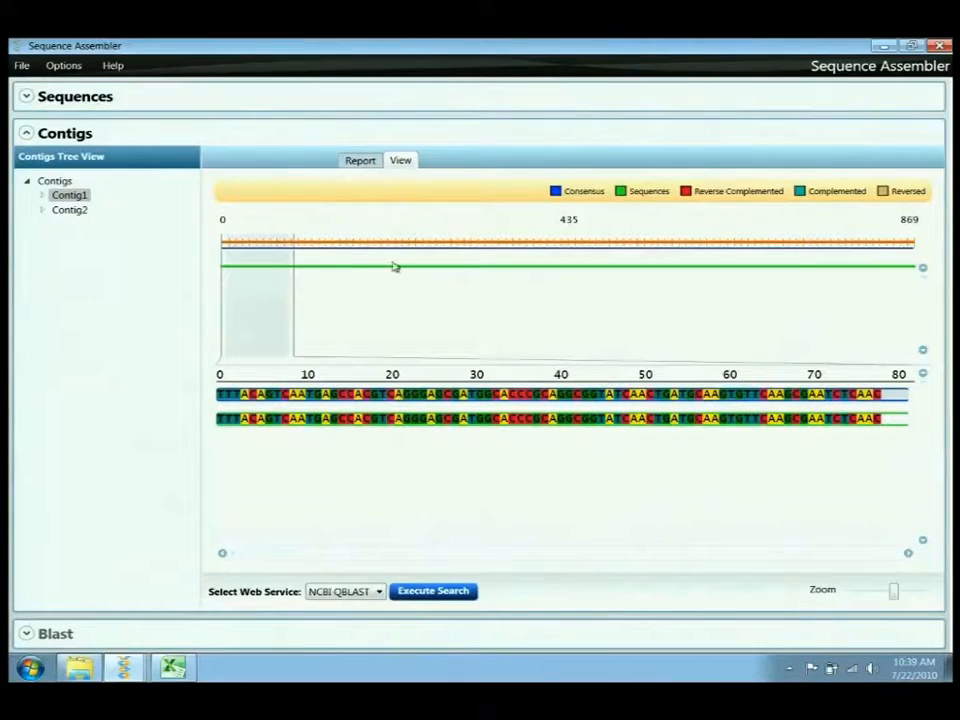
# - Check the PaDeNA assembly summary report, then expand Contig1 in the contig view
pyautogui.click(358, 160)
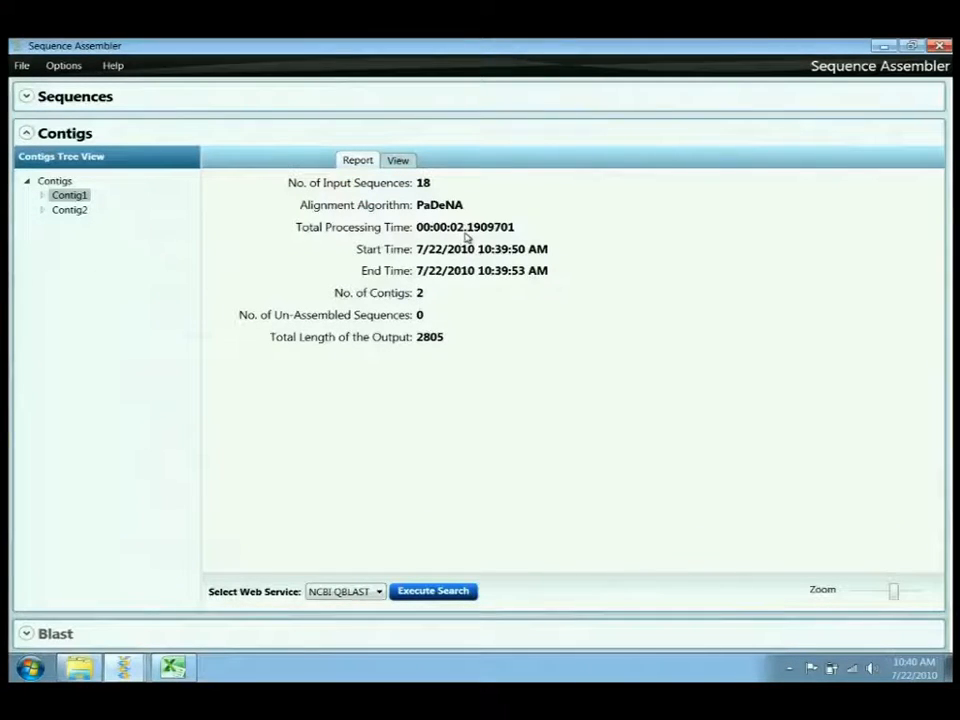
pyautogui.moveTo(384, 172)
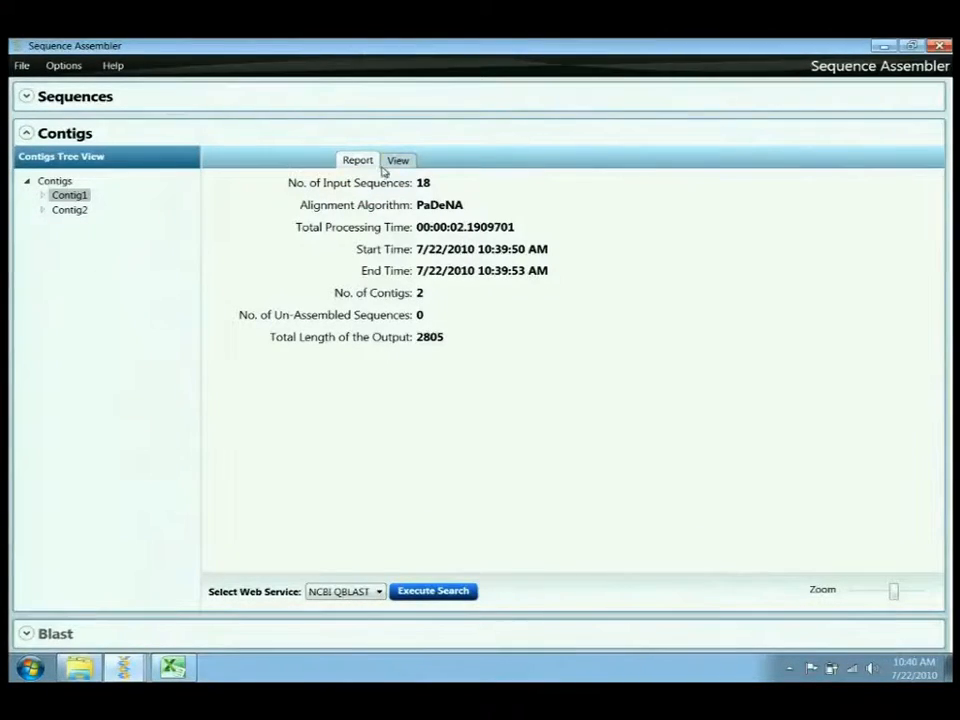
pyautogui.click(400, 160)
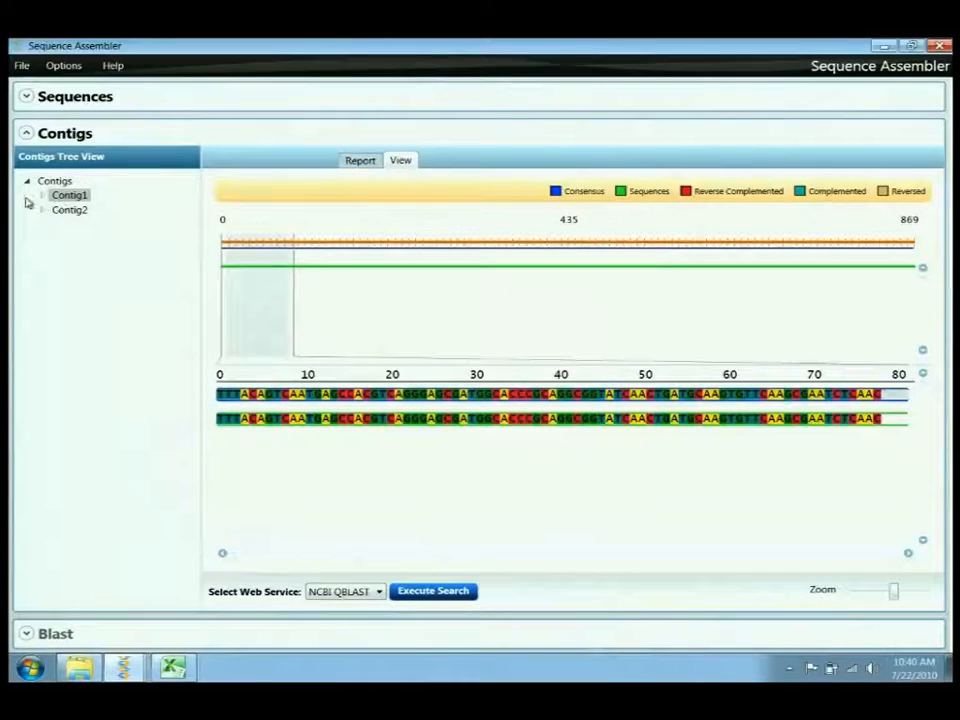
pyautogui.click(42, 196)
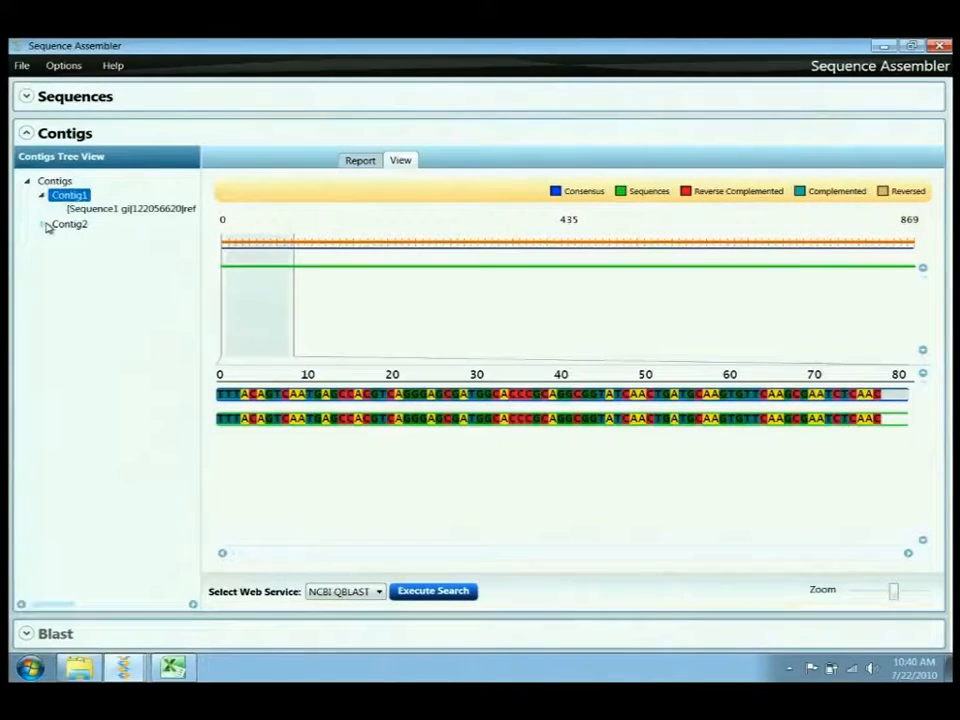
# - Expand Contig2 and display its alignment and Contig1's member sequence
pyautogui.click(42, 224)
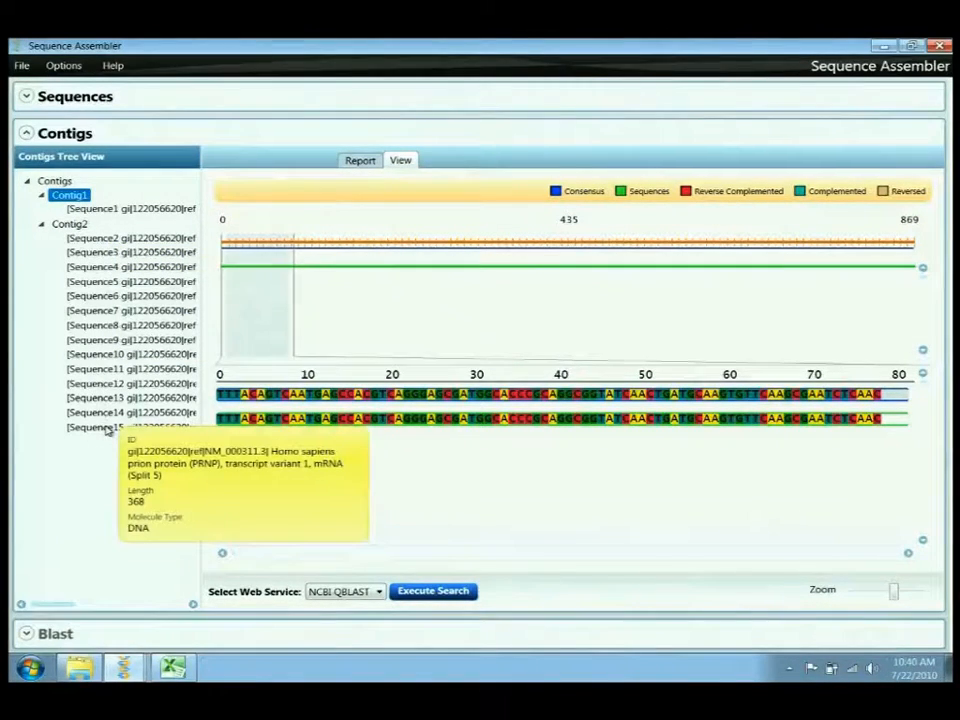
pyautogui.moveTo(96, 272)
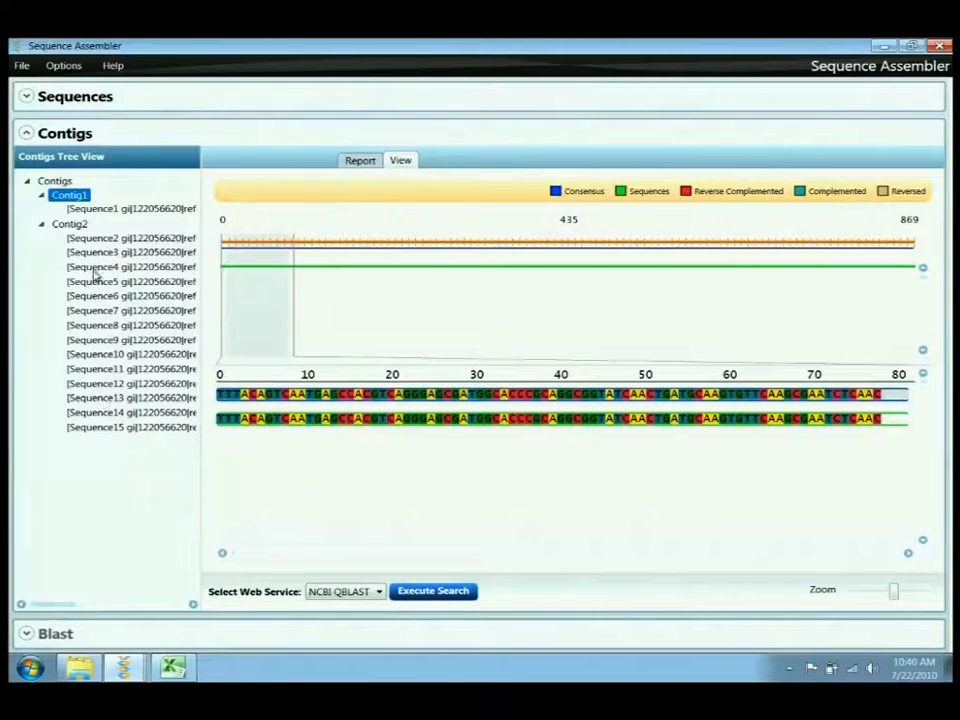
pyautogui.click(70, 224)
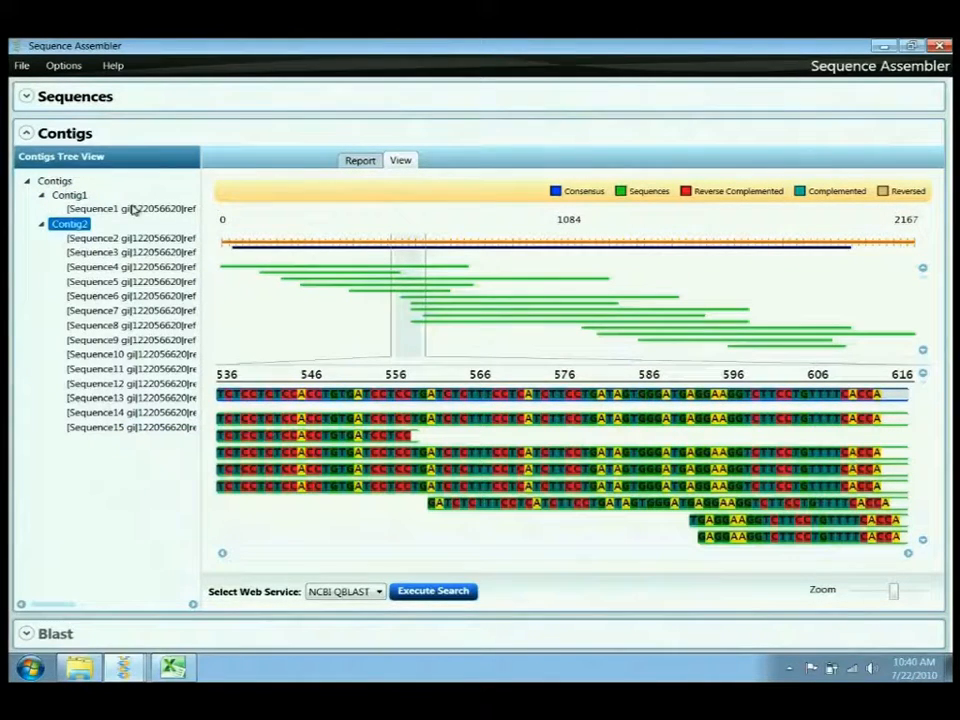
pyautogui.click(130, 206)
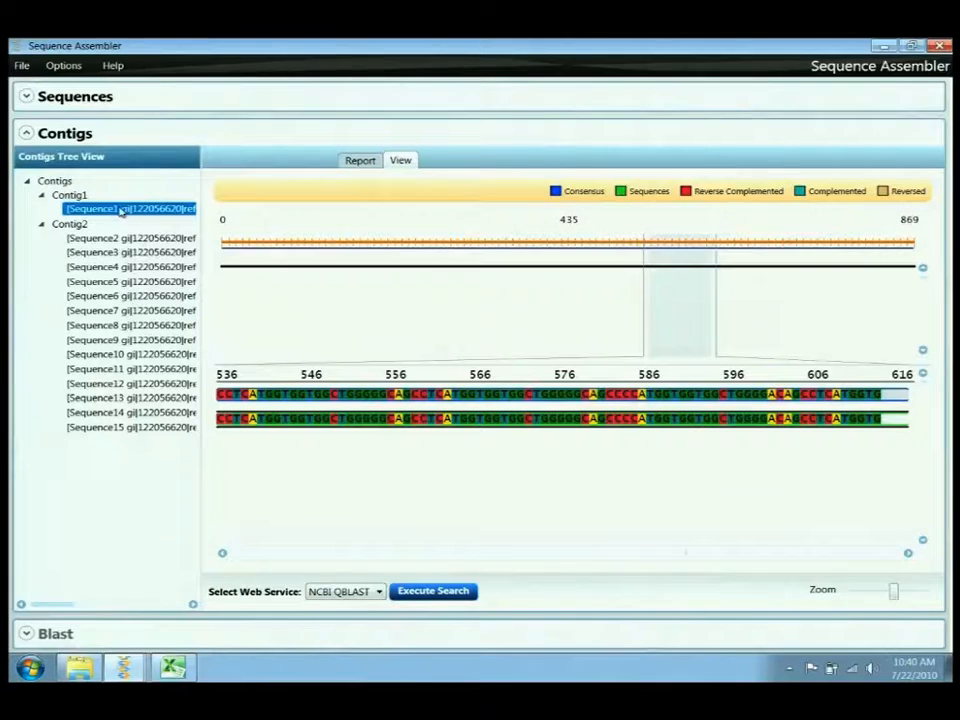
pyautogui.moveTo(116, 208)
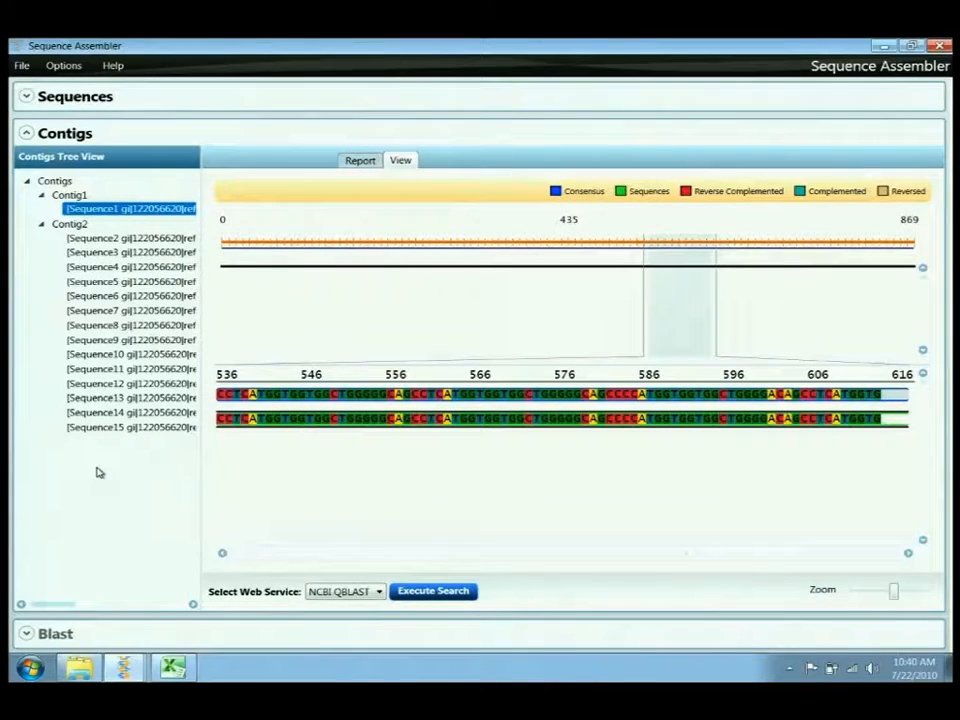
# - Start a new assembly of the sequences with Smith-Waterman as the alignment algorithm
pyautogui.click(20, 96)
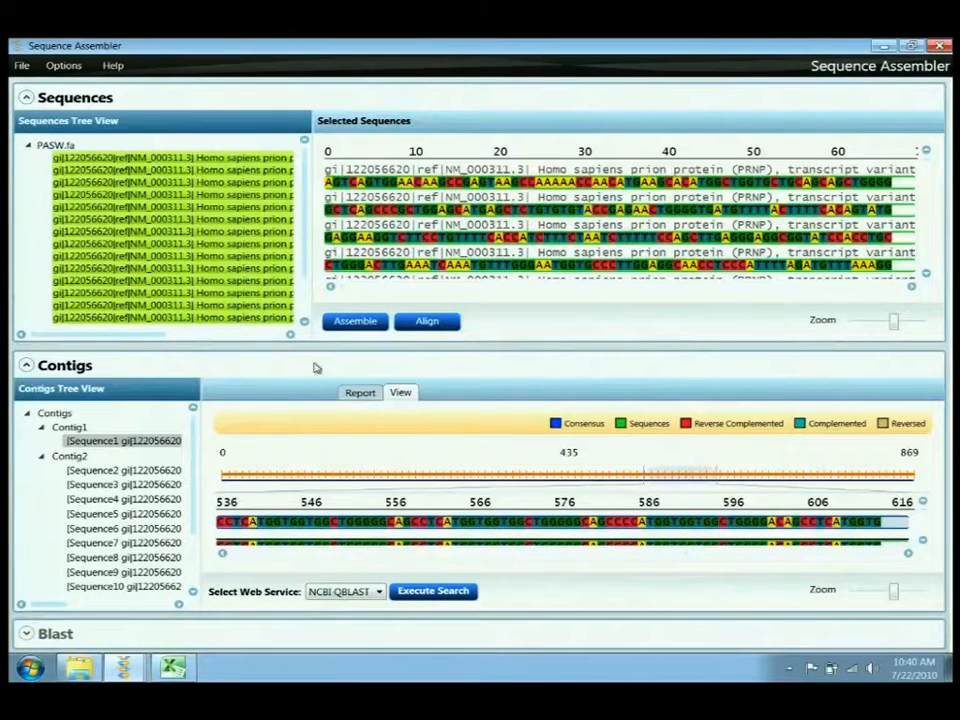
pyautogui.click(428, 320)
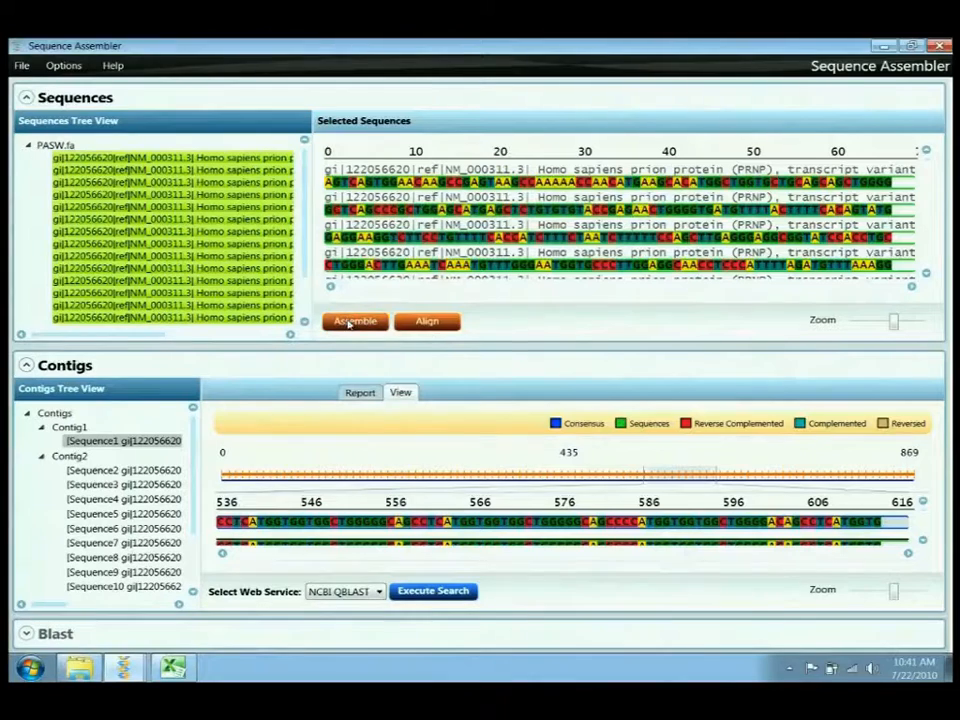
pyautogui.click(356, 320)
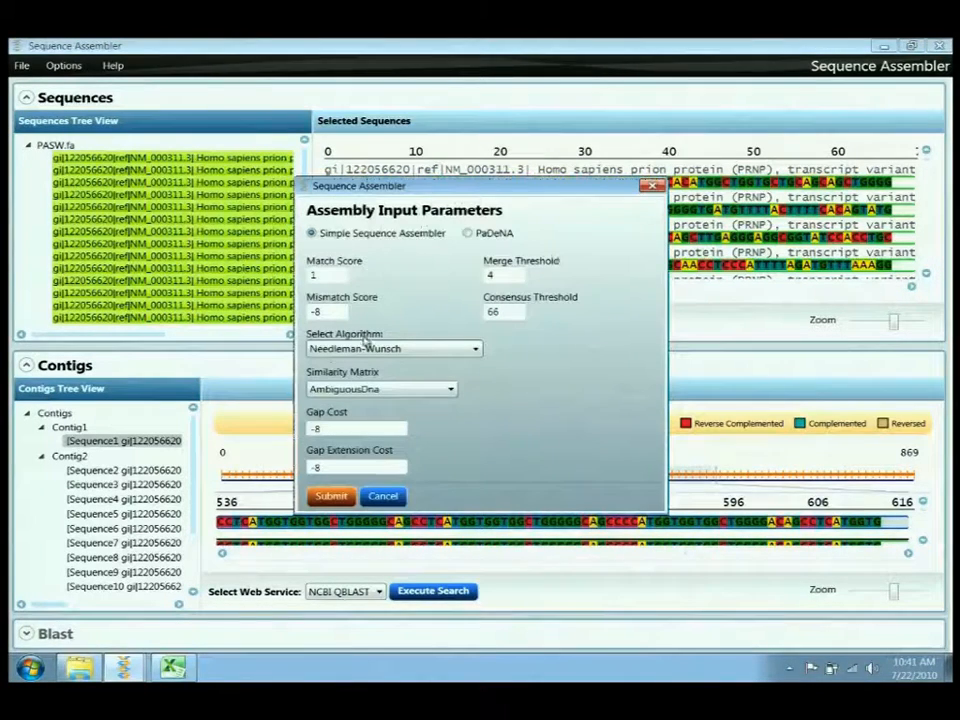
pyautogui.click(332, 496)
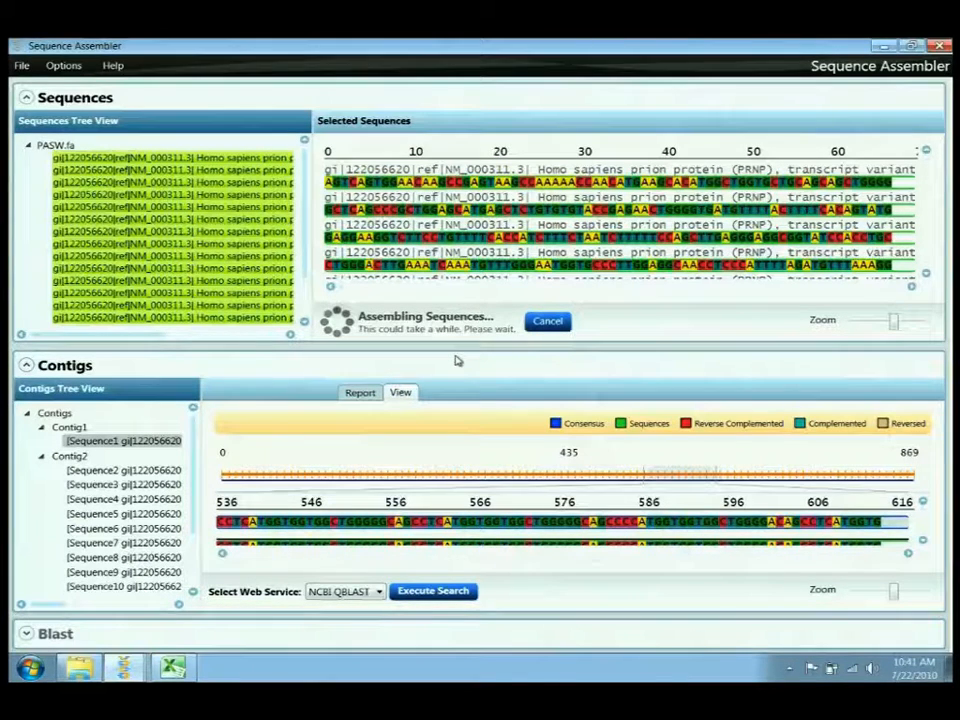
pyautogui.moveTo(474, 364)
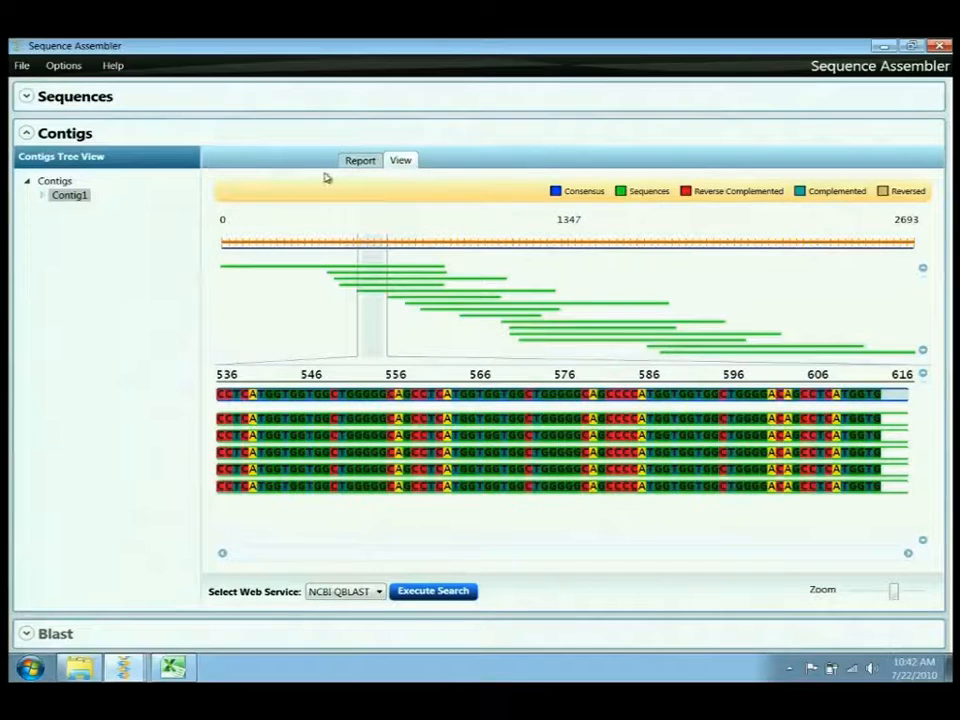
# - Check the Smith-Waterman report and scroll along the single 2,693-length contig's alignment
pyautogui.click(358, 160)
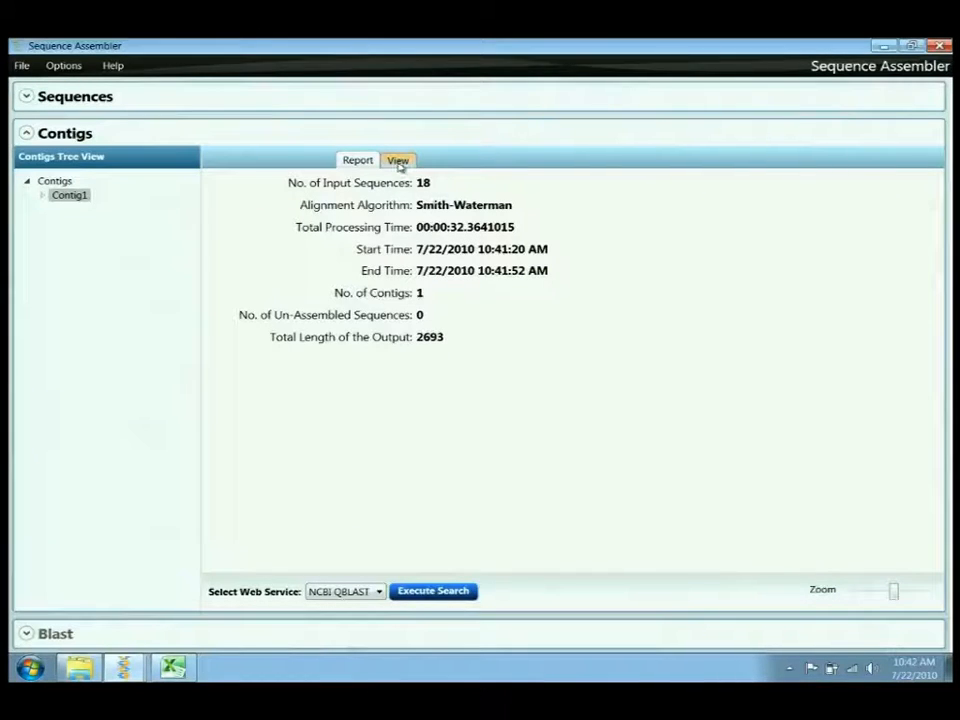
pyautogui.click(398, 160)
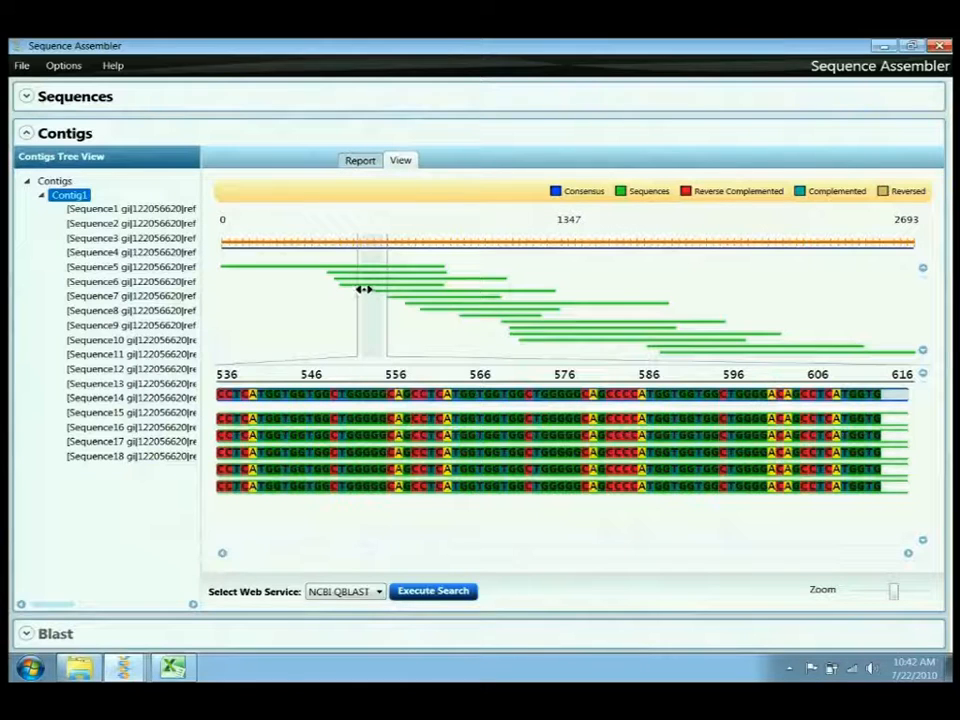
pyautogui.moveTo(364, 290); pyautogui.dragTo(510, 296)
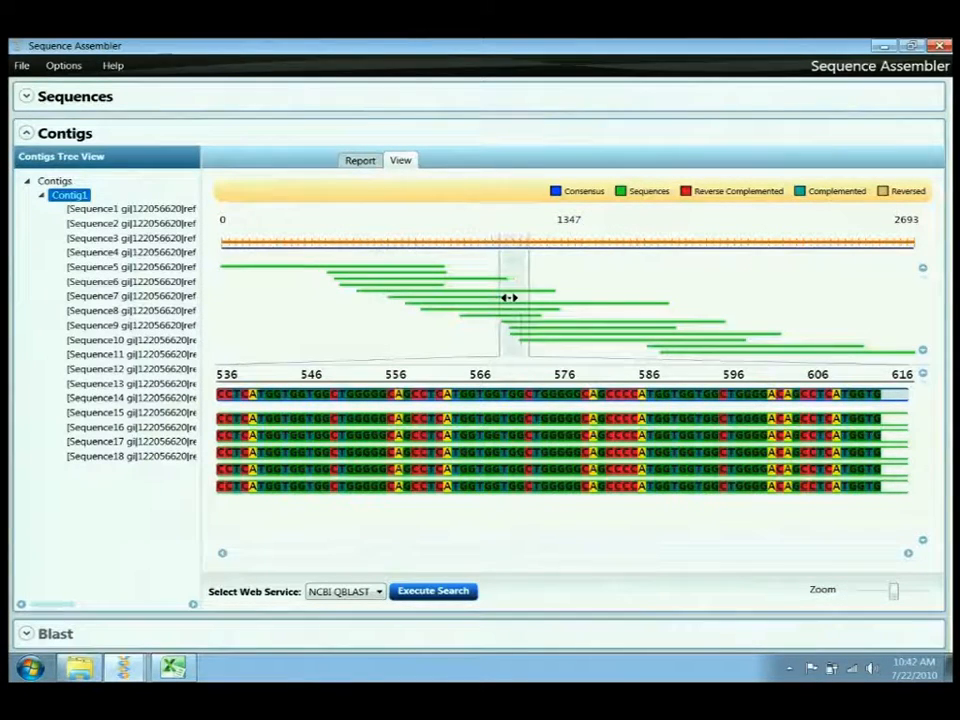